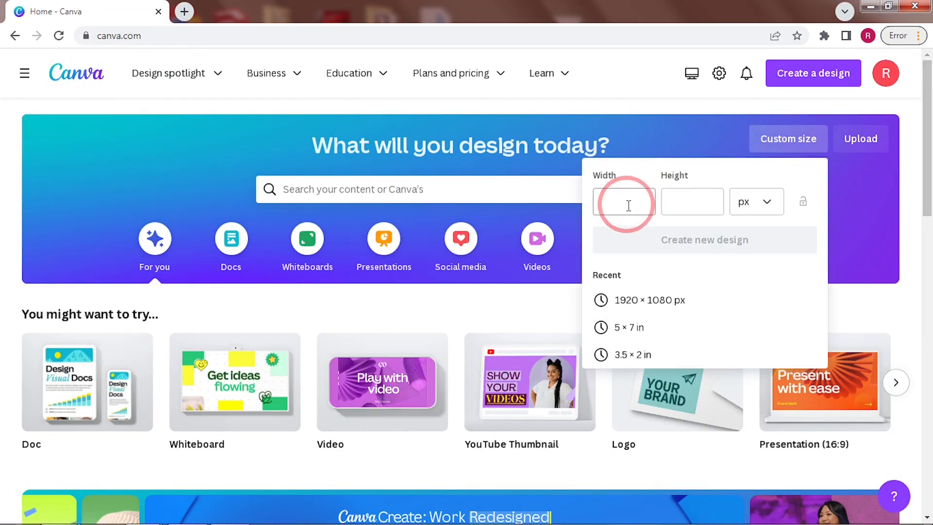
Create a new blank design from the recent 1920 × 1080 px custom size
{"action": "left_click", "coordinate": [649, 300]}
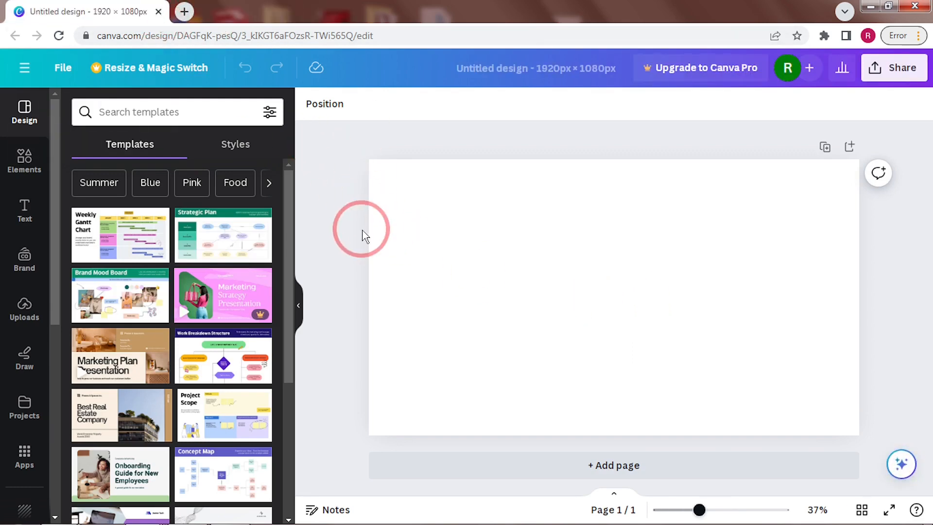
Add the uploaded coffee cup photo and send a 'circle blur shadow' element behind it
{"action": "left_click", "coordinate": [24, 306]}
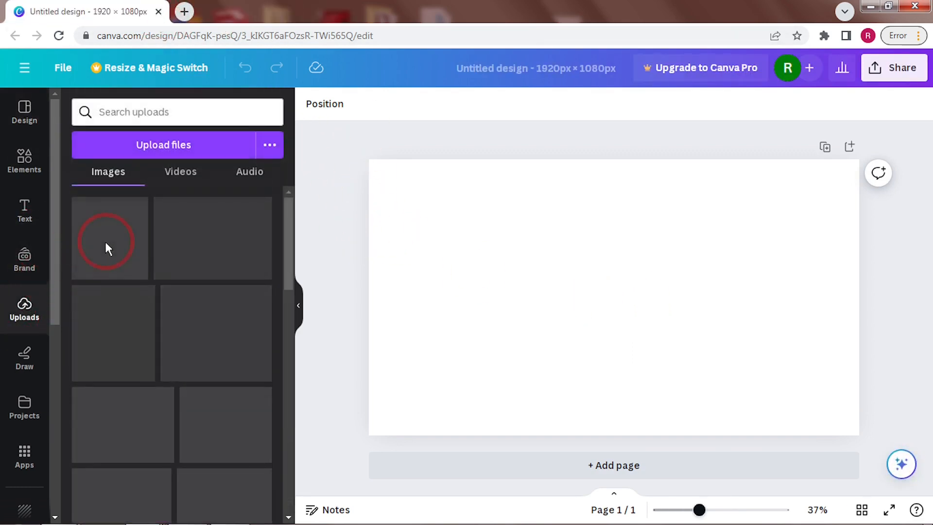
{"action": "left_click", "coordinate": [110, 233]}
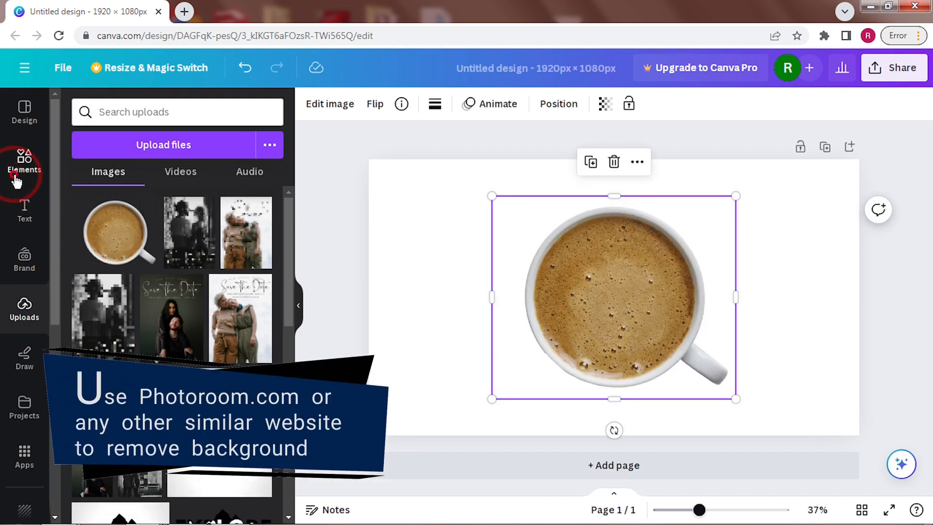
{"action": "type", "text": "cir"}
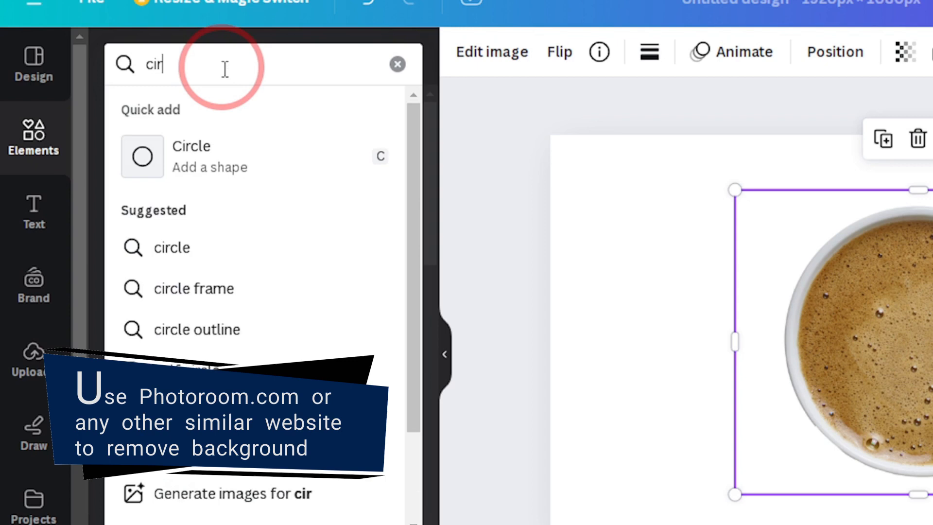
{"action": "type", "text": "circle blur shadow"}
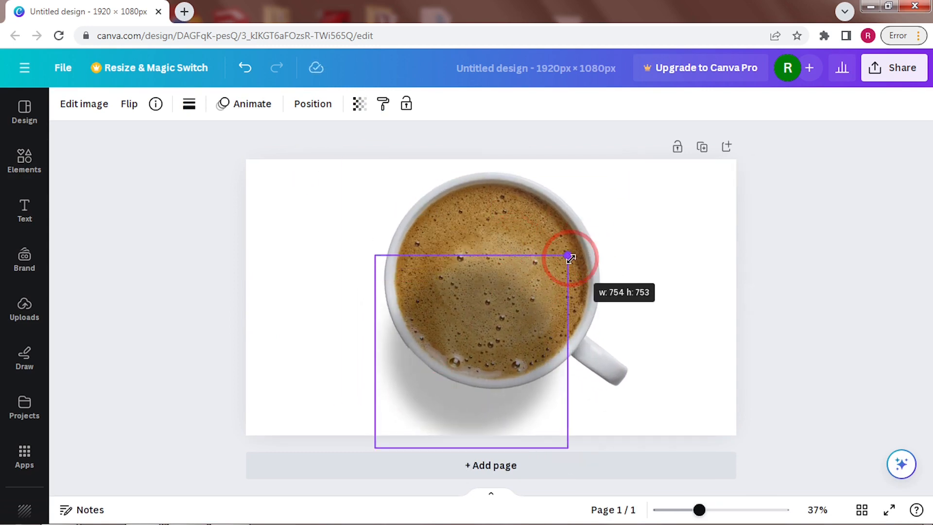
{"action": "left_click", "coordinate": [312, 104]}
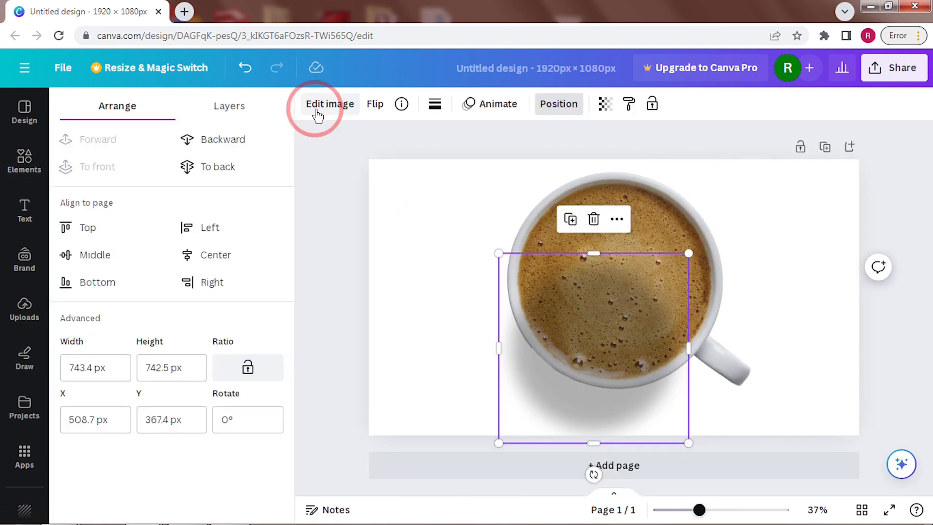
{"action": "left_click", "coordinate": [228, 106]}
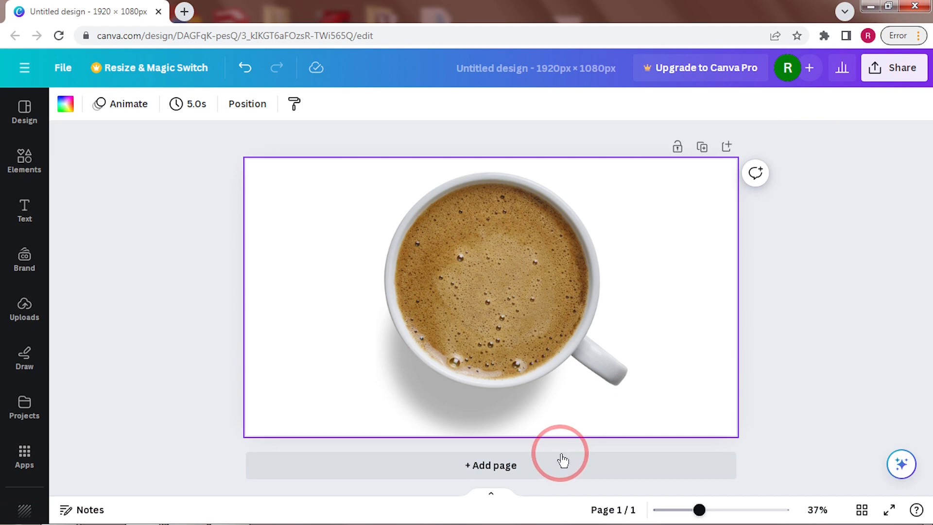
{"action": "mouse_move", "coordinate": [556, 464]}
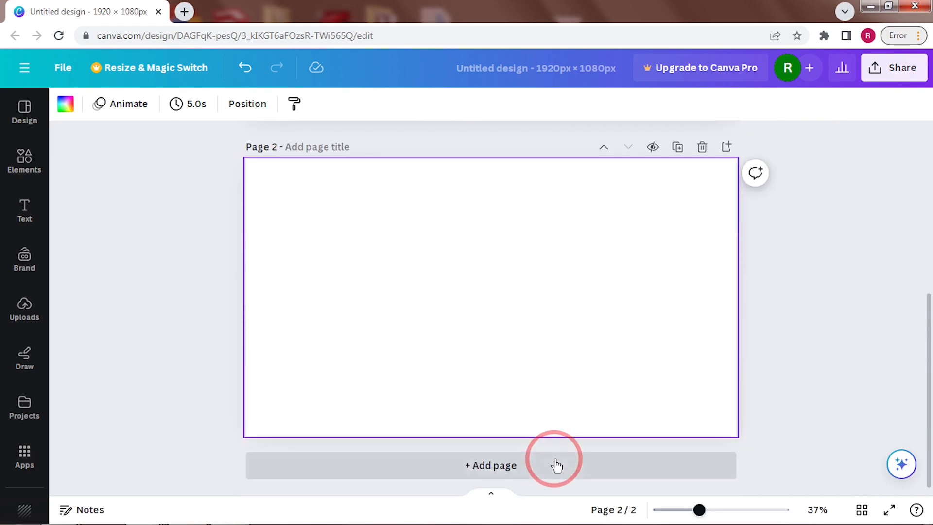
{"action": "mouse_move", "coordinate": [460, 277]}
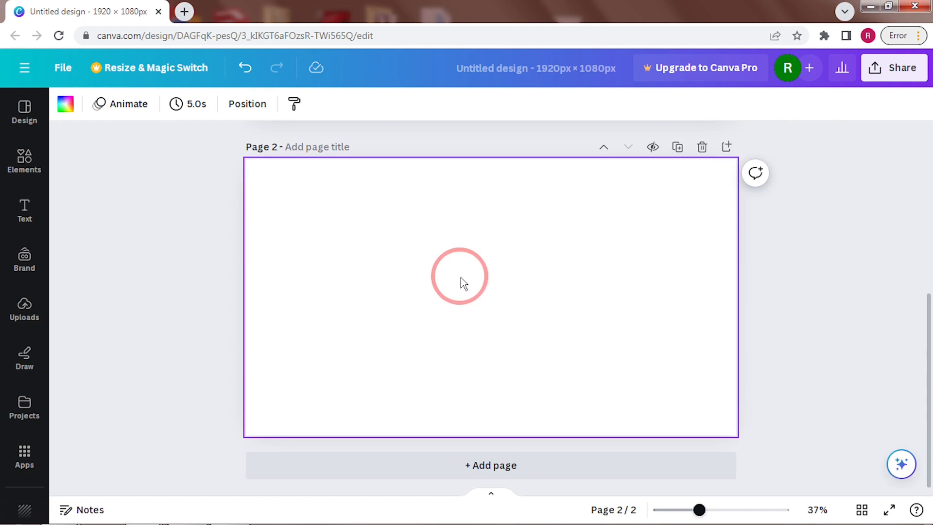
Type 'Good' on page two in Le Petit Cochon, size 250, reddish-brown
{"action": "left_click", "coordinate": [460, 281]}
{"action": "type", "text": "G"}
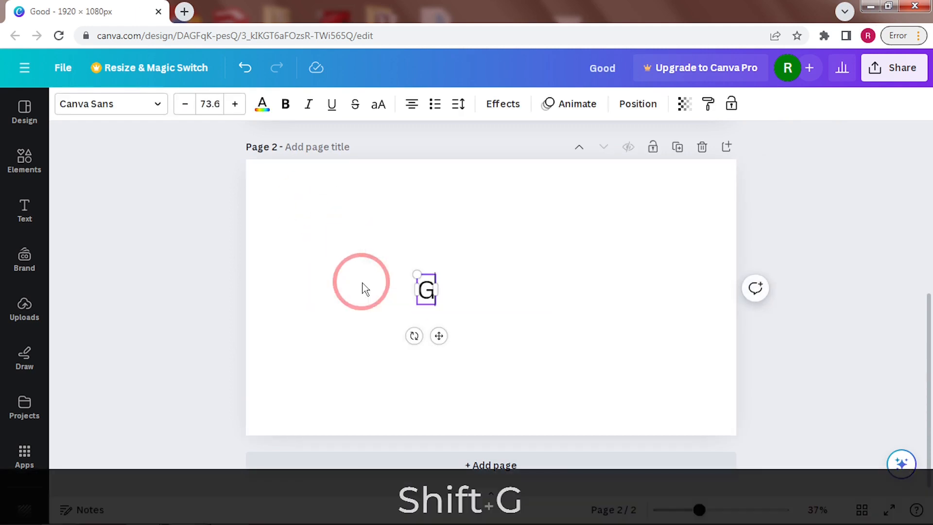
{"action": "type", "text": "ood"}
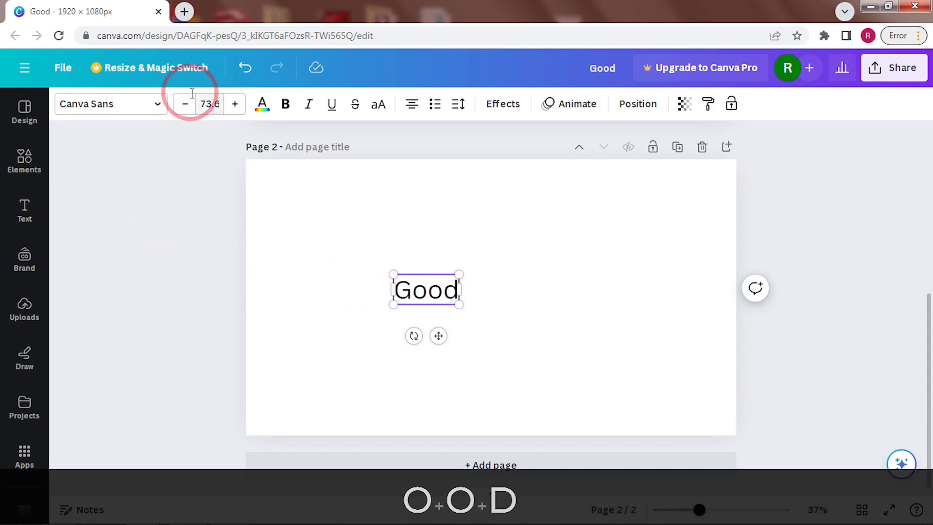
{"action": "left_click", "coordinate": [111, 104]}
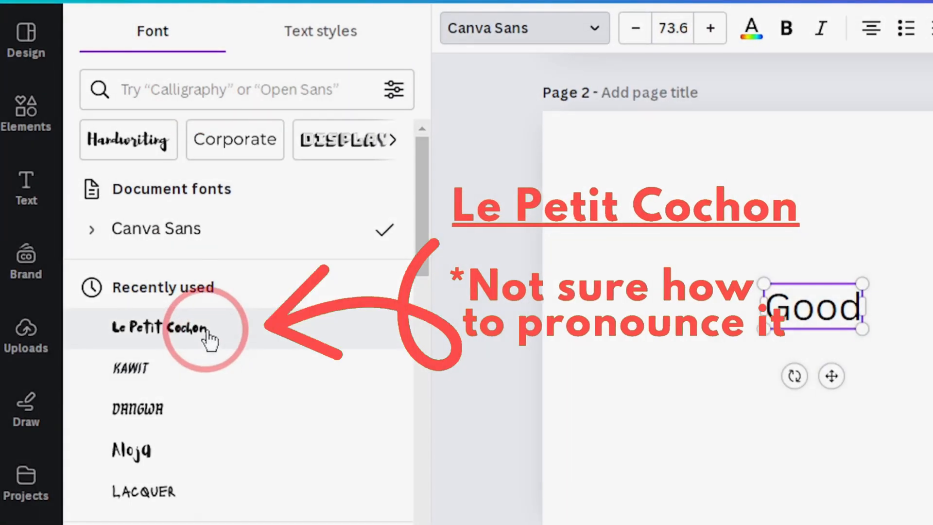
{"action": "left_click", "coordinate": [158, 328]}
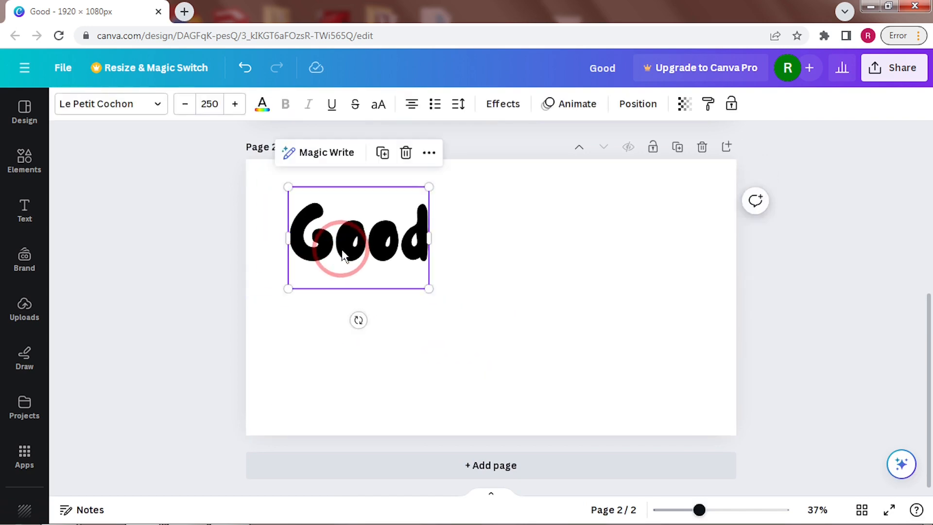
{"action": "left_click", "coordinate": [261, 104]}
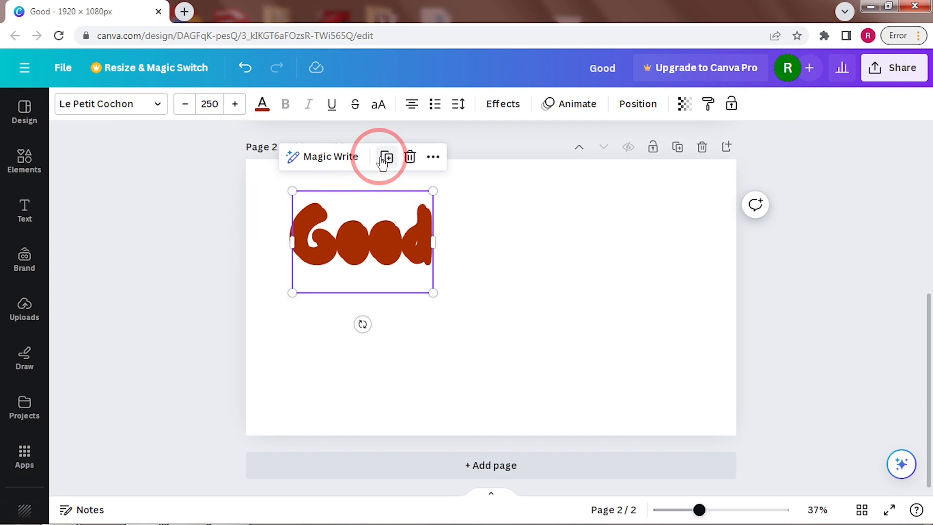
Duplicate Good into 'Morning', adjust spacing, and add a black copy of both words below
{"action": "left_click", "coordinate": [385, 157]}
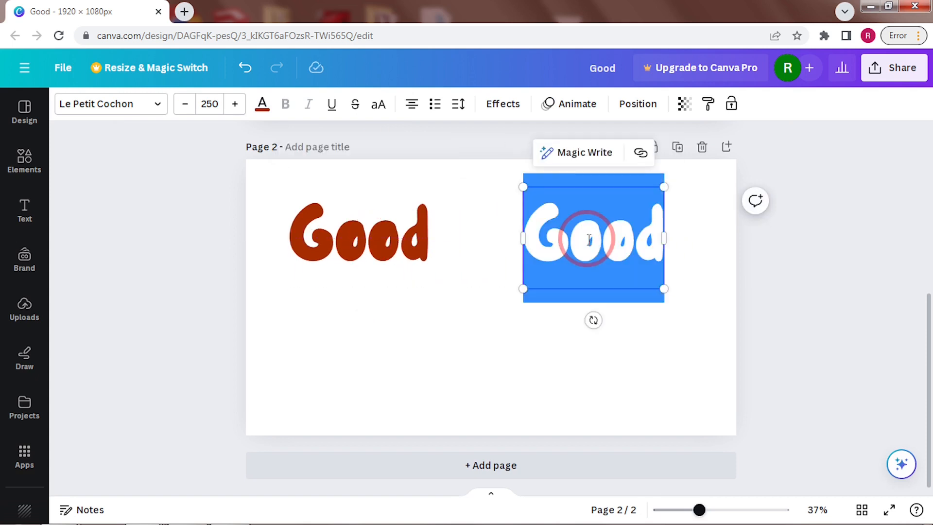
{"action": "type", "text": "Morning"}
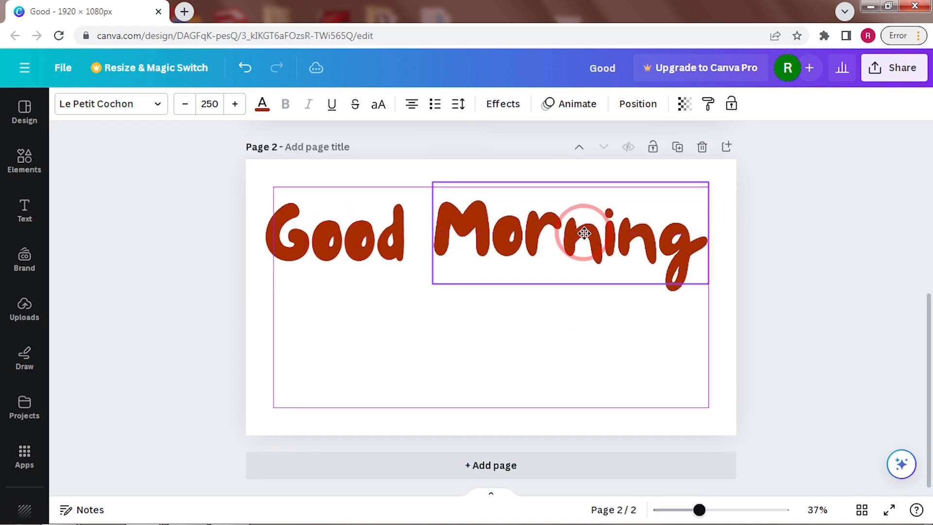
{"action": "left_click", "coordinate": [333, 239]}
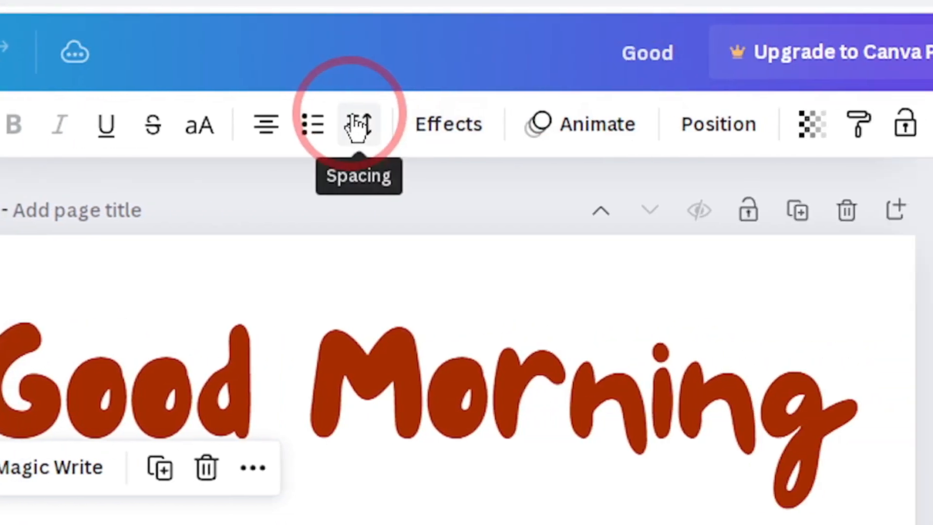
{"action": "left_click", "coordinate": [359, 124]}
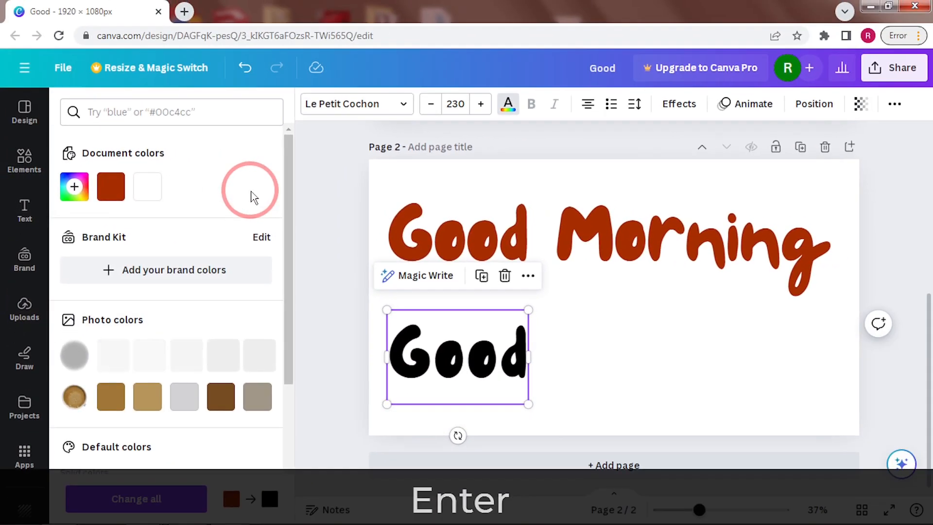
{"action": "mouse_move", "coordinate": [488, 294]}
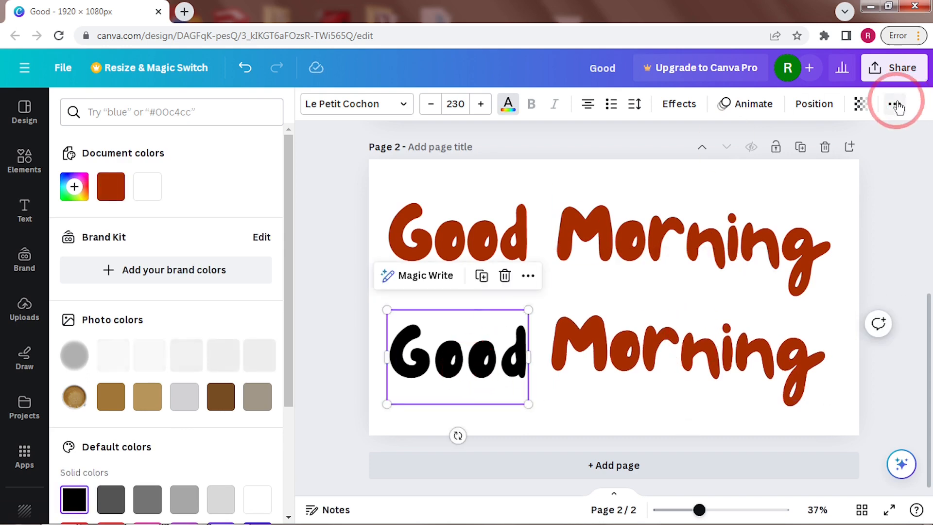
{"action": "left_click", "coordinate": [690, 360]}
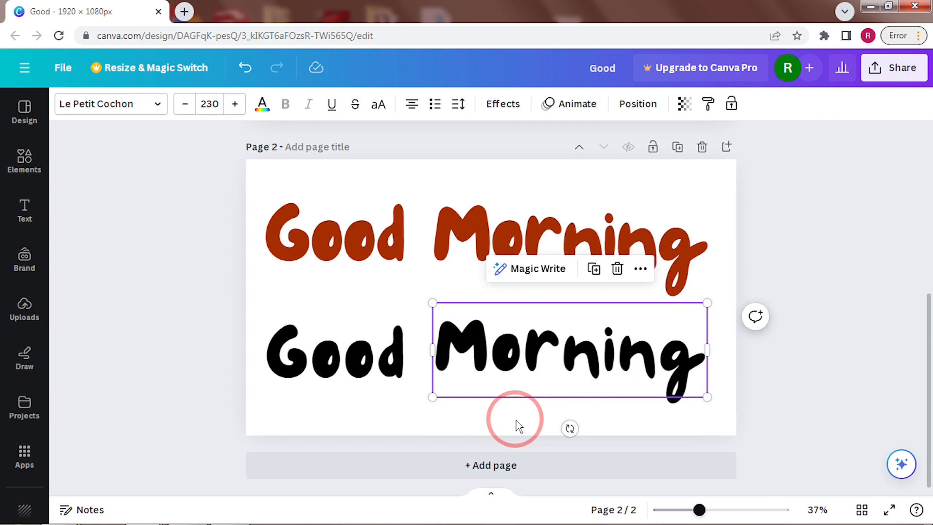
{"action": "left_click", "coordinate": [900, 68]}
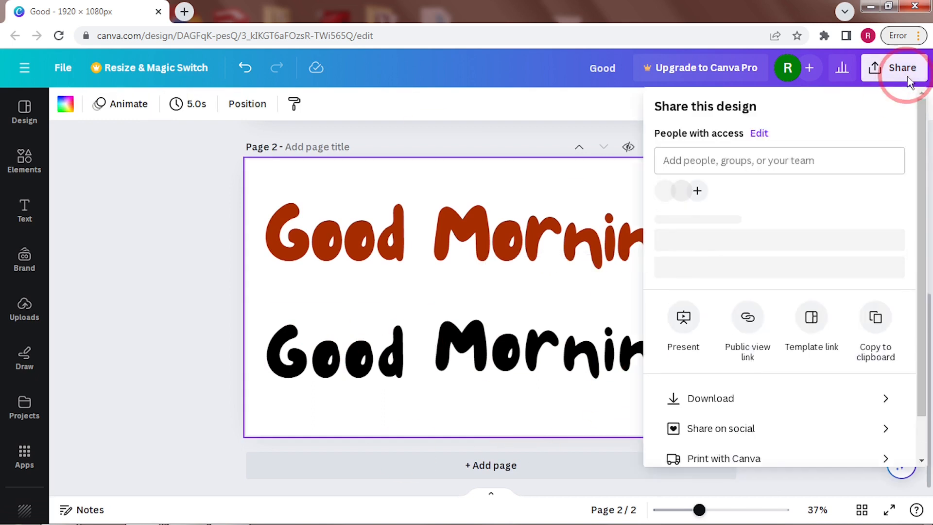
Download the two-line Good Morning design as a PNG image
{"action": "left_click", "coordinate": [710, 398]}
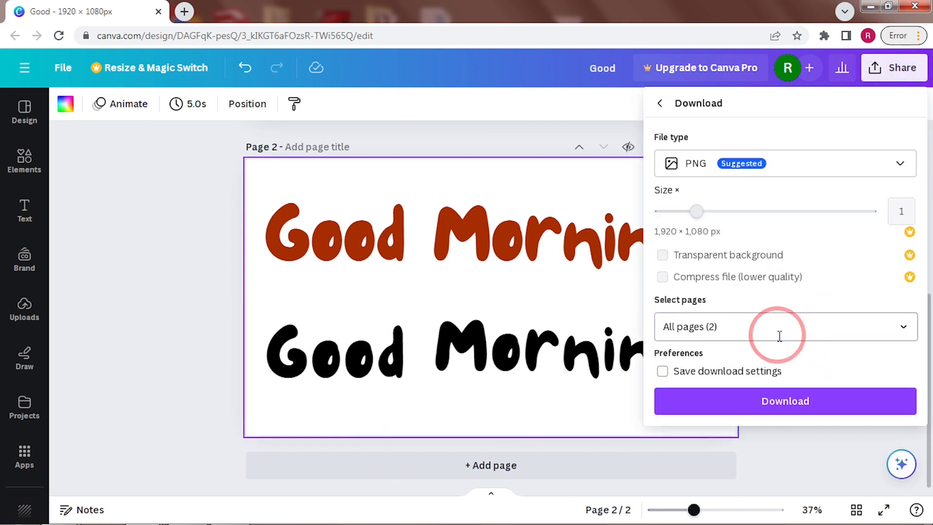
{"action": "left_click", "coordinate": [785, 400]}
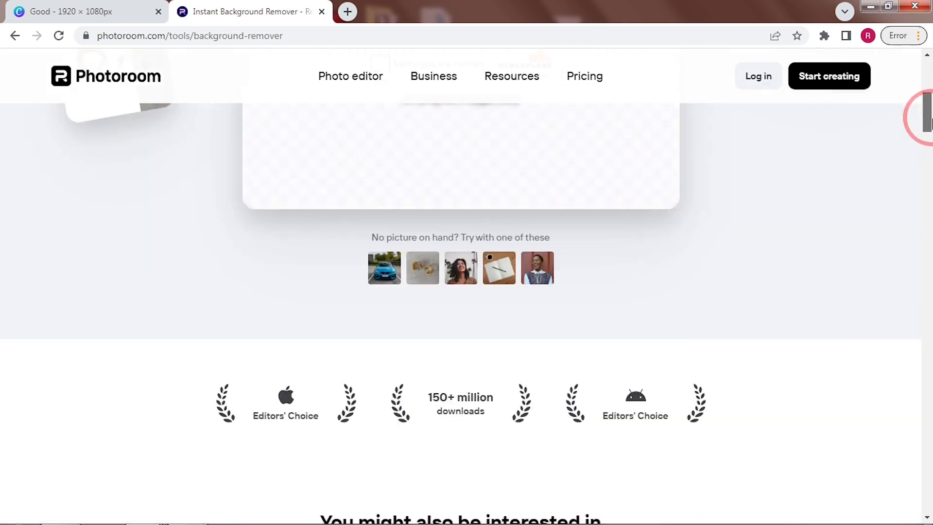
Download the background-free Good Morning PNG from Photoroom and return to Canva
{"action": "scroll", "scroll_direction": "up", "scroll_amount": 3}
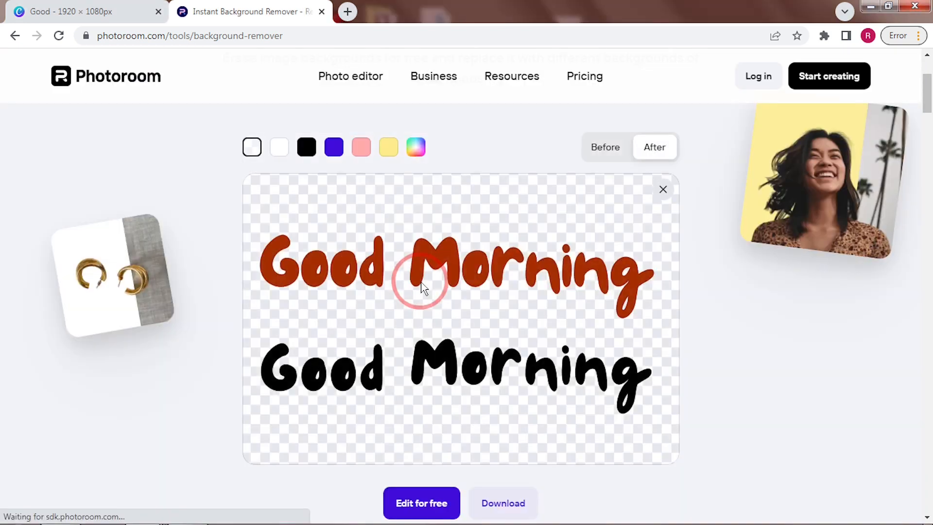
{"action": "left_click", "coordinate": [502, 503]}
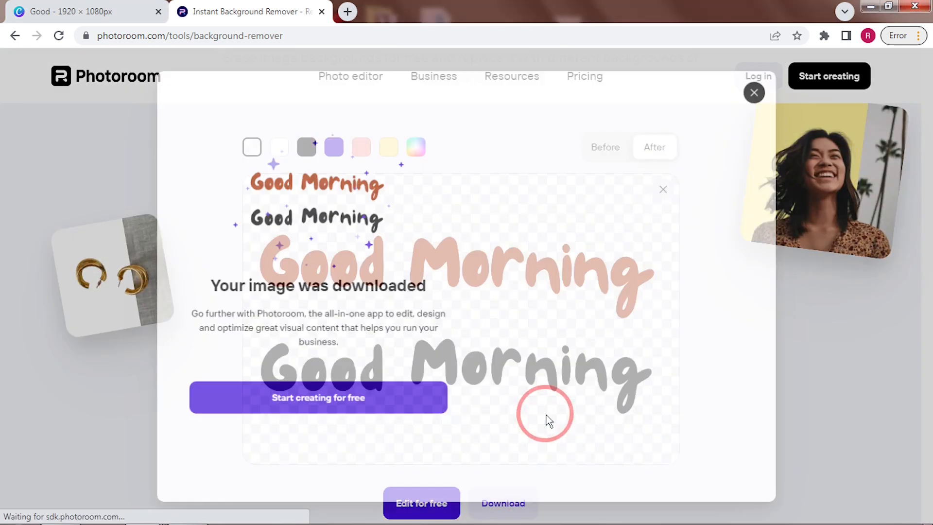
{"action": "left_click", "coordinate": [321, 11]}
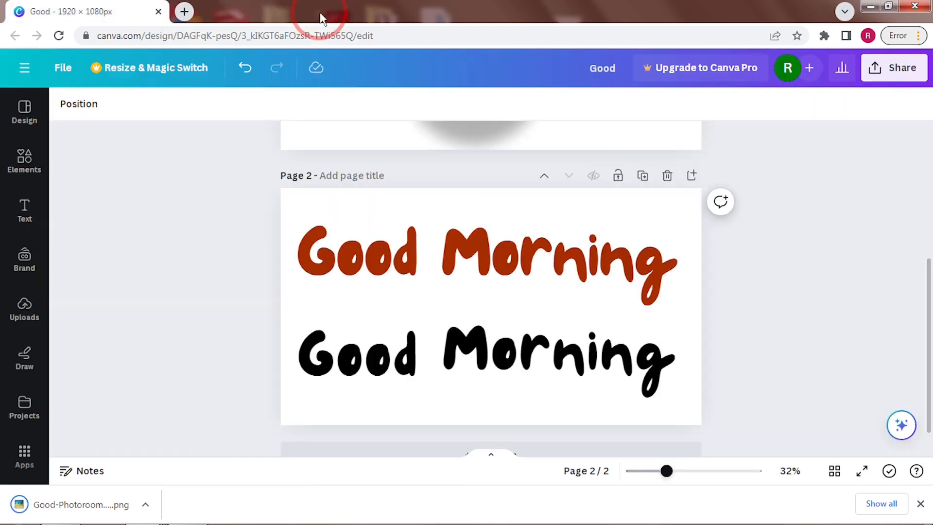
Add a third page with the transparent Good Morning image enlarged to fill it
{"action": "left_click", "coordinate": [490, 426]}
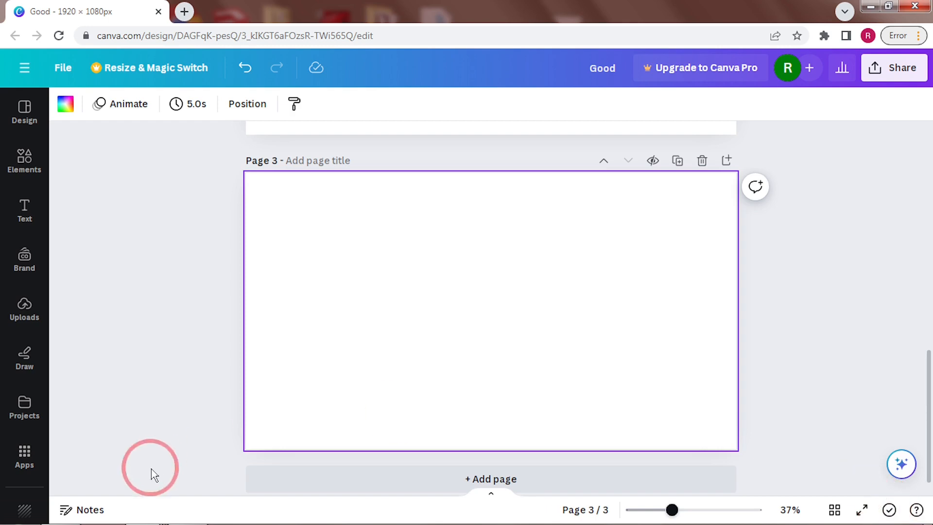
{"action": "left_click", "coordinate": [24, 308]}
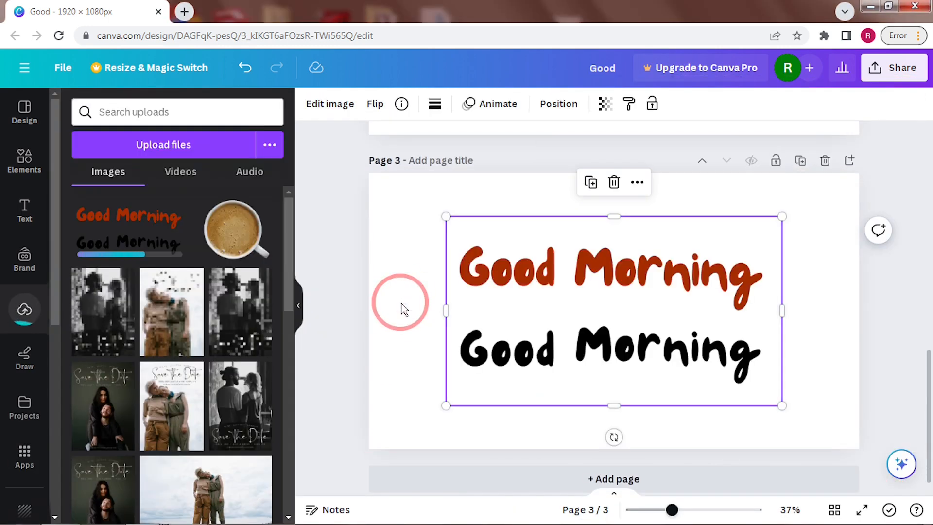
{"action": "left_click", "coordinate": [298, 305]}
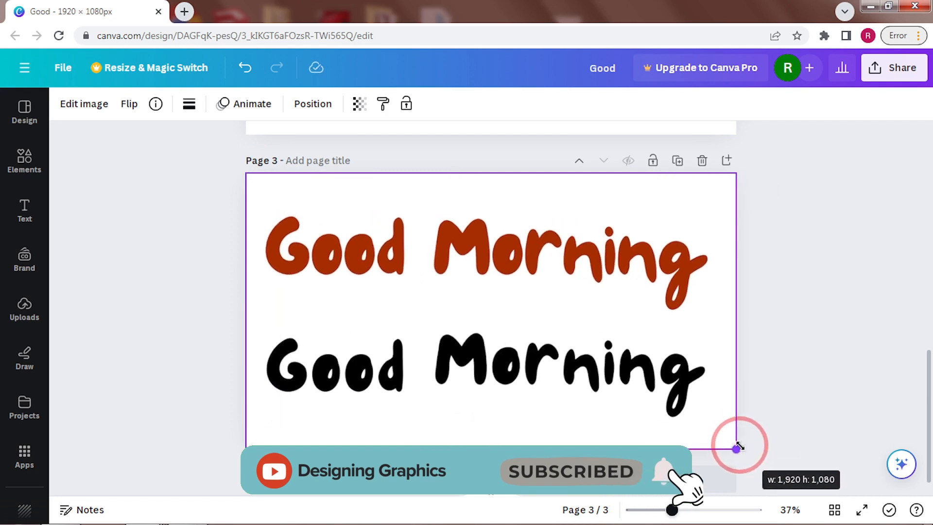
{"action": "left_click", "coordinate": [604, 280]}
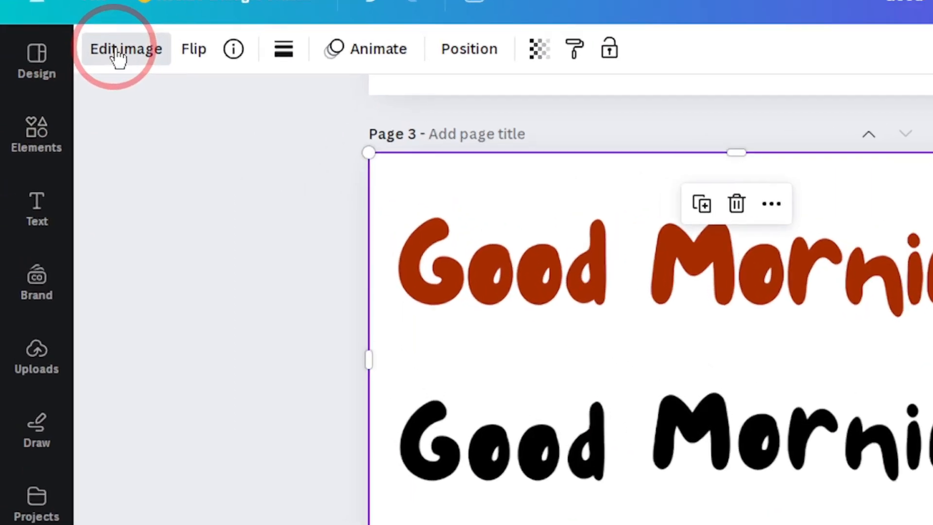
Apply a whole-image blur at intensity 25 to the Good Morning image
{"action": "left_click", "coordinate": [125, 48]}
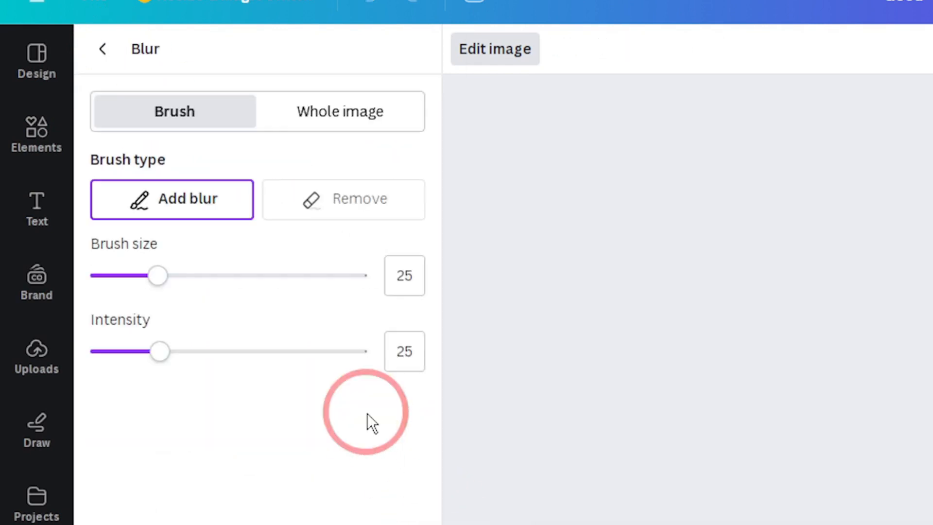
{"action": "left_click", "coordinate": [340, 111]}
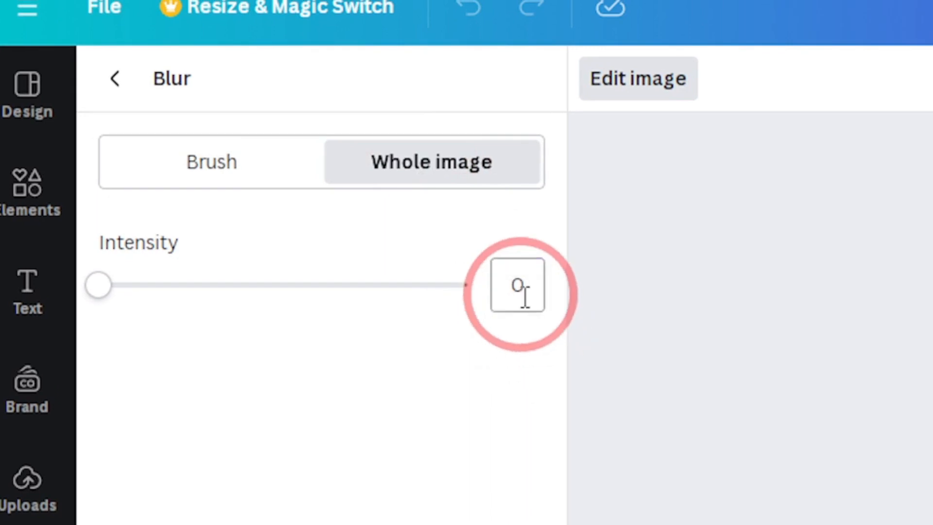
{"action": "type", "text": "25"}
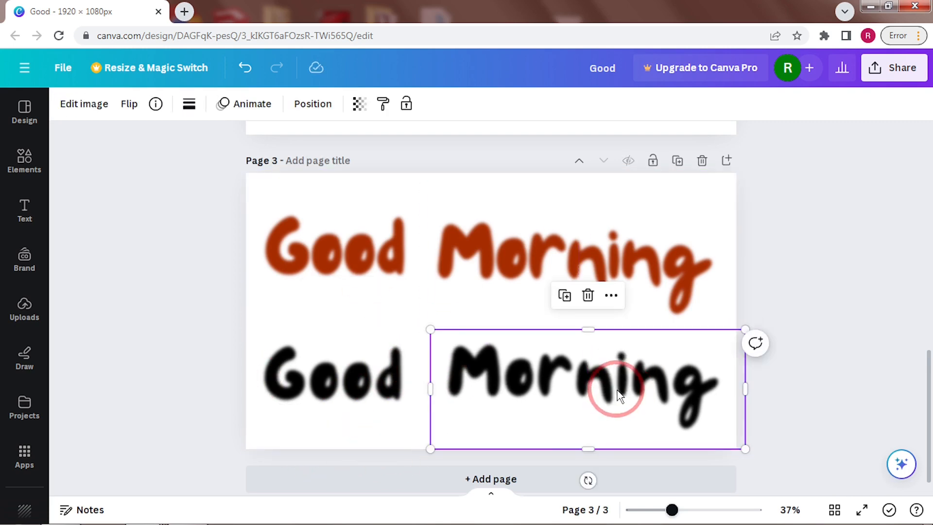
Set the brown and black words to about 60 transparency and stack black over brown
{"action": "left_click", "coordinate": [359, 104]}
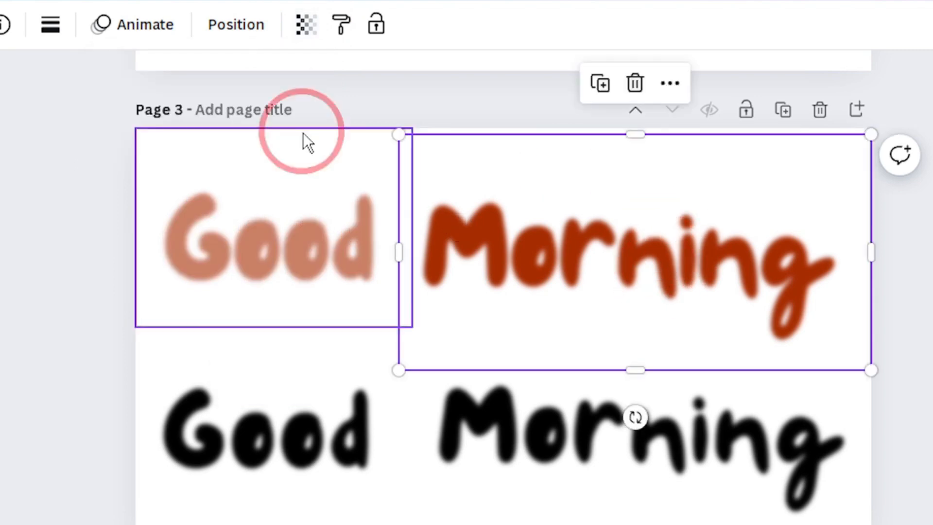
{"action": "left_click", "coordinate": [306, 24]}
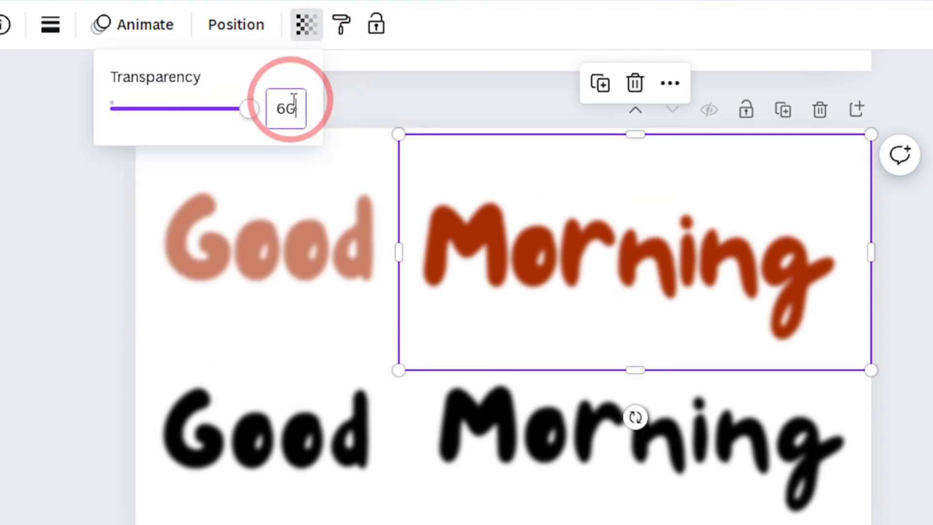
{"action": "left_click", "coordinate": [306, 24]}
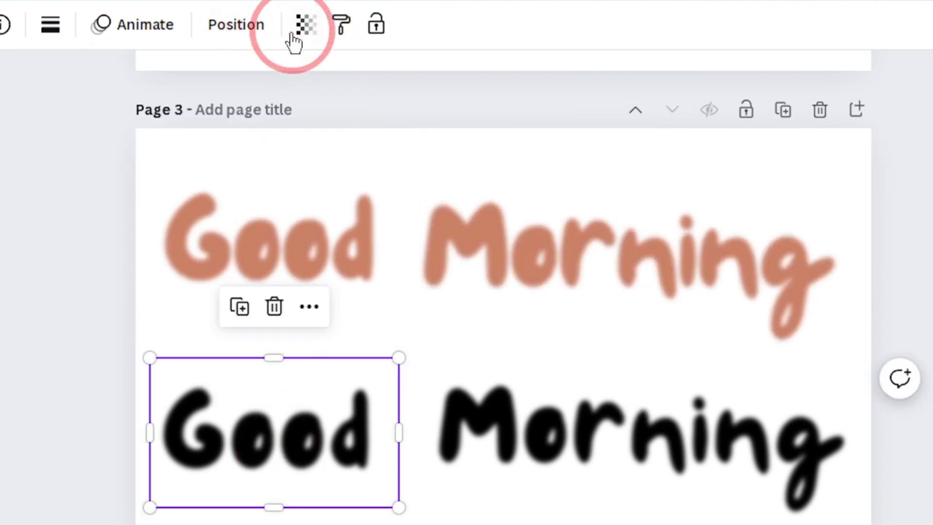
{"action": "left_click", "coordinate": [305, 24]}
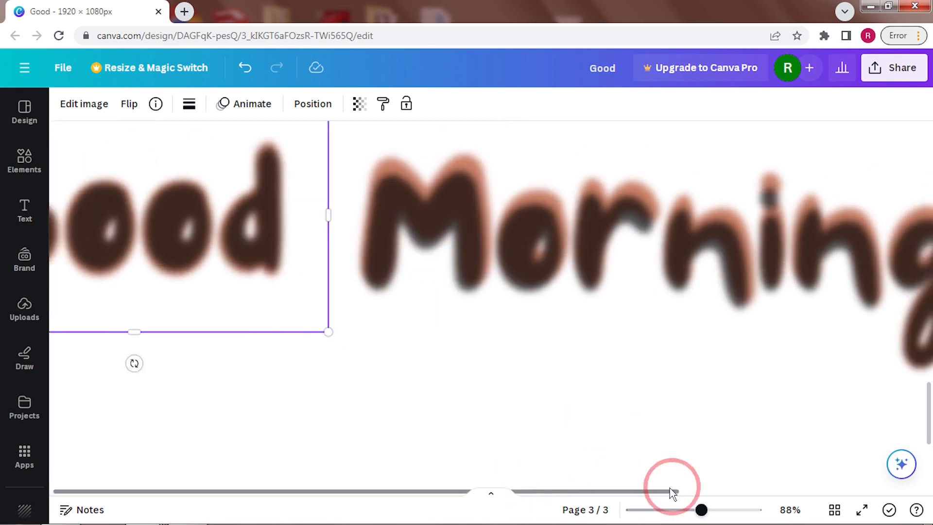
{"action": "scroll", "scroll_direction": "down", "scroll_amount": 3}
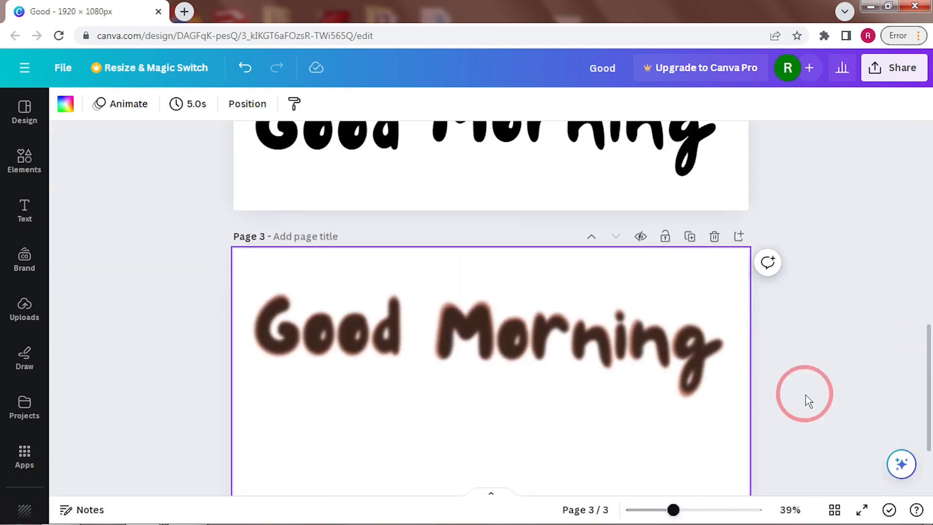
Place the blurred Good Morning text on the coffee foam on page one, then deselect
{"action": "left_click", "coordinate": [601, 348]}
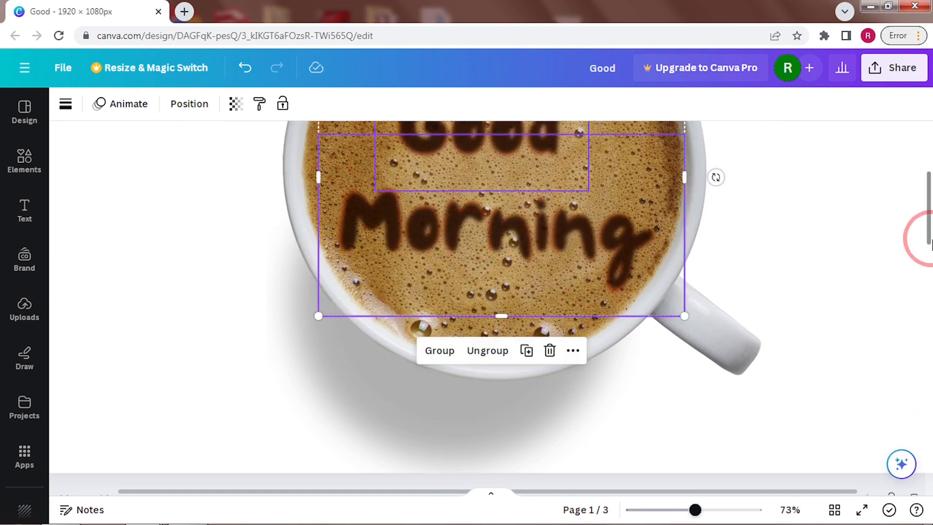
{"action": "left_click", "coordinate": [846, 374]}
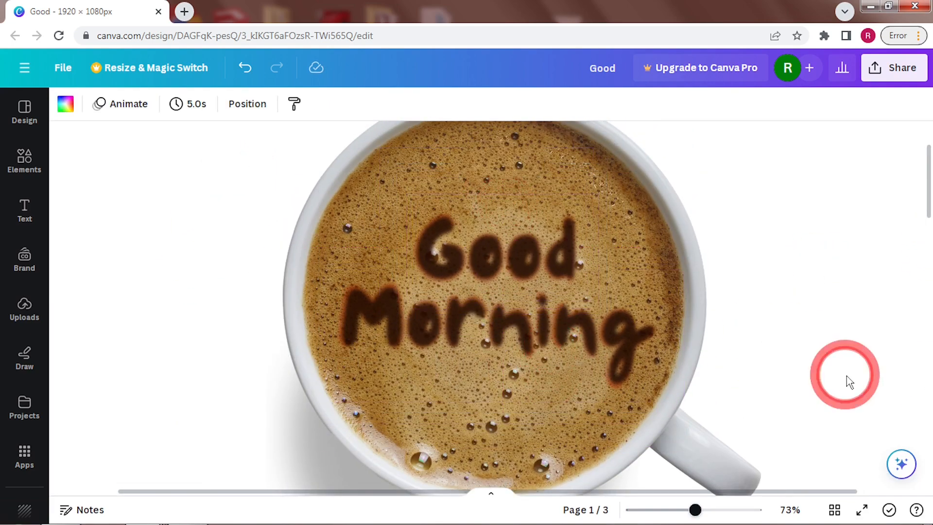